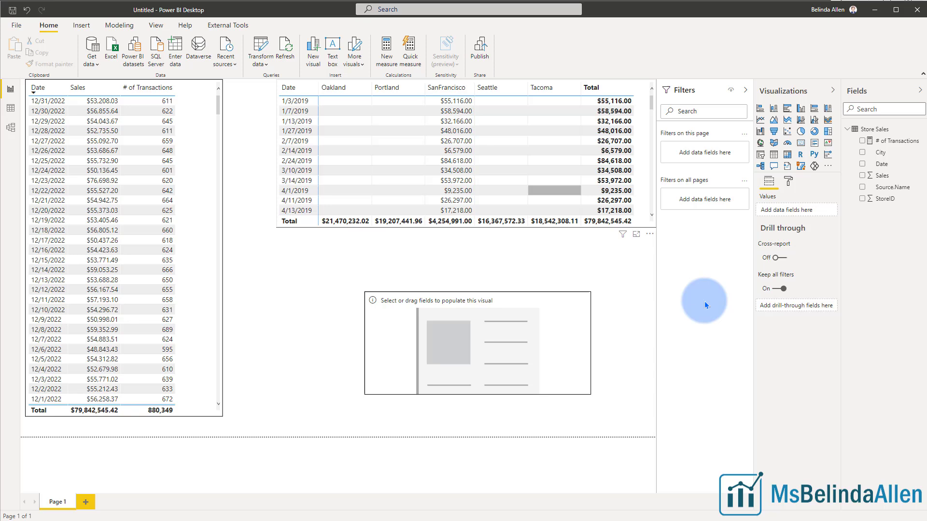
mouse_move(631, 279)
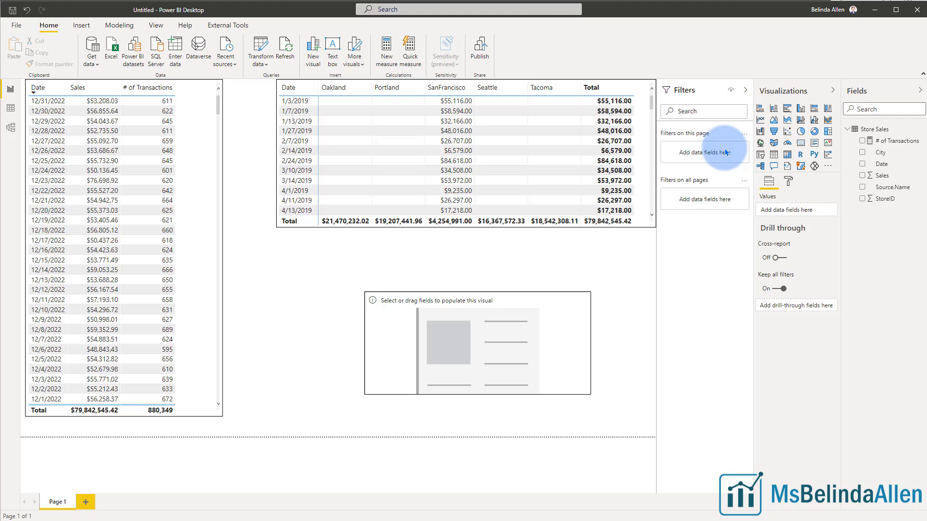
mouse_move(647, 223)
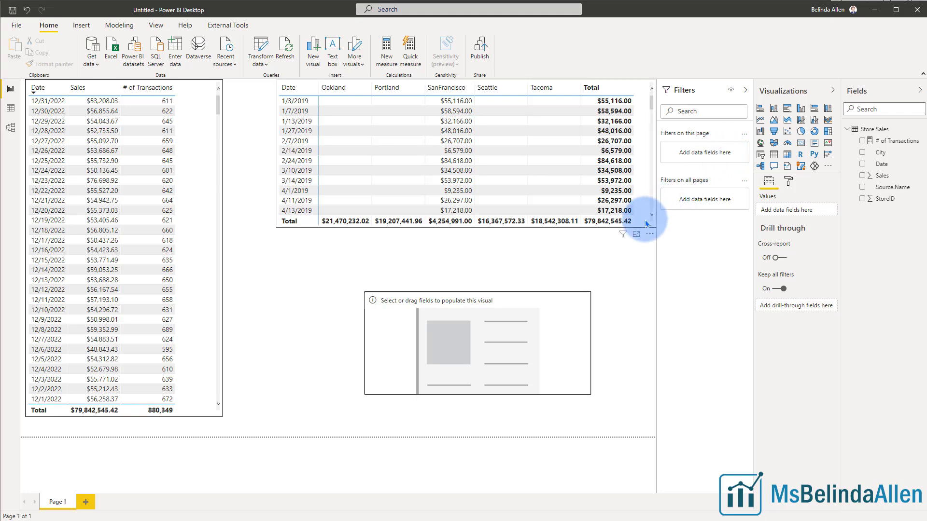
Step: Switch the sales-by-city matrix's Date filter to a relative date period
click(608, 210)
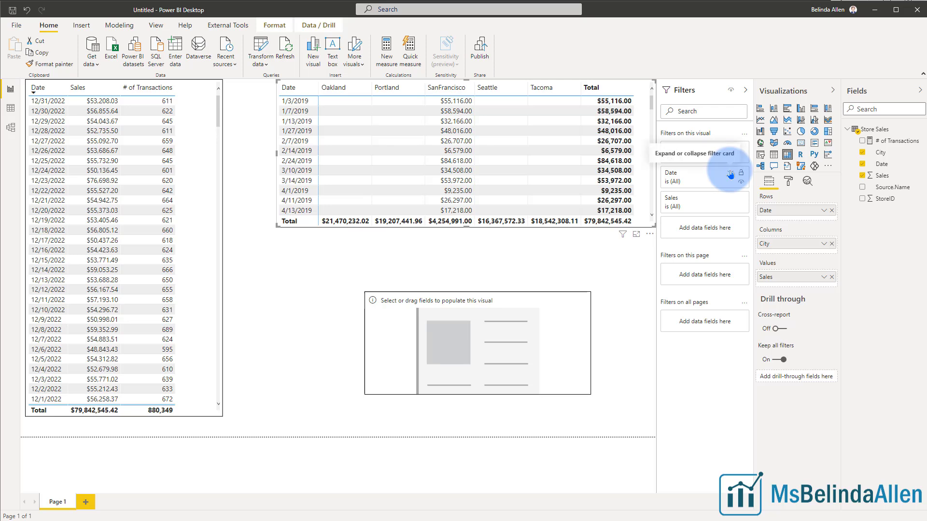
click(729, 174)
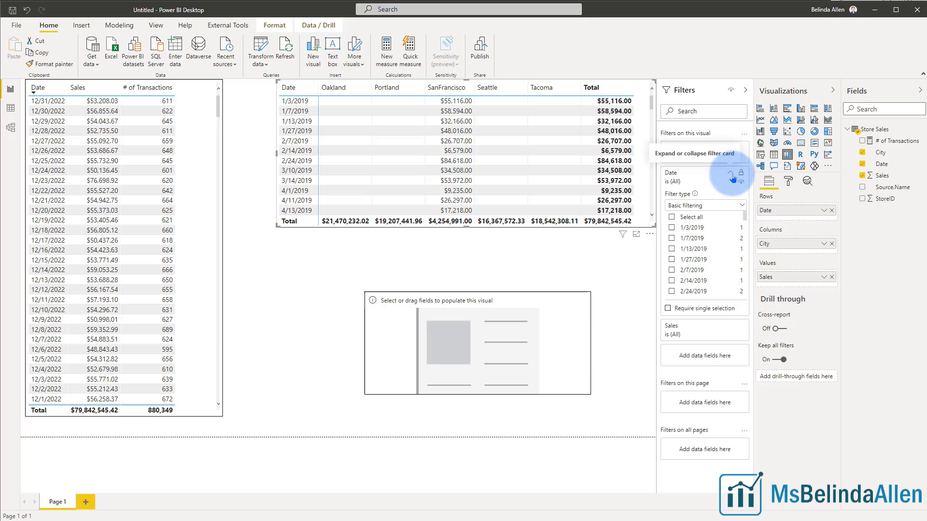
click(704, 206)
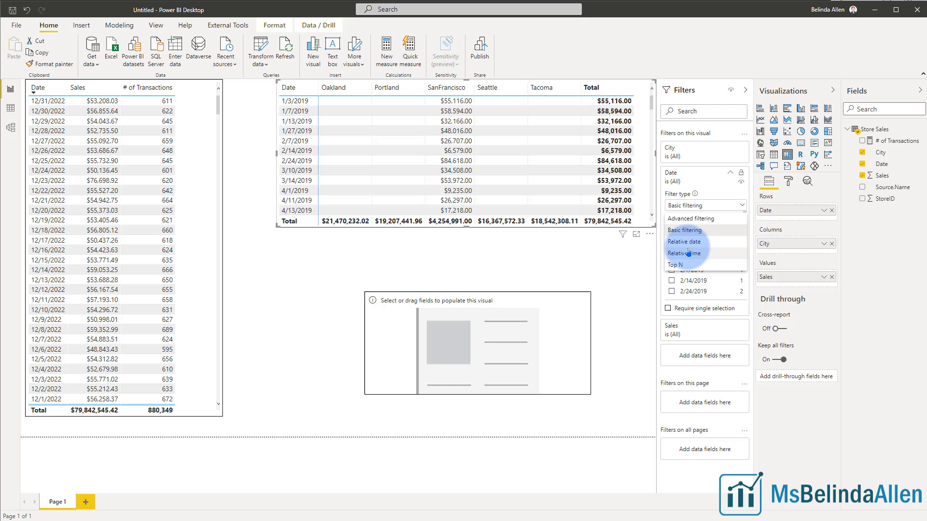
click(683, 242)
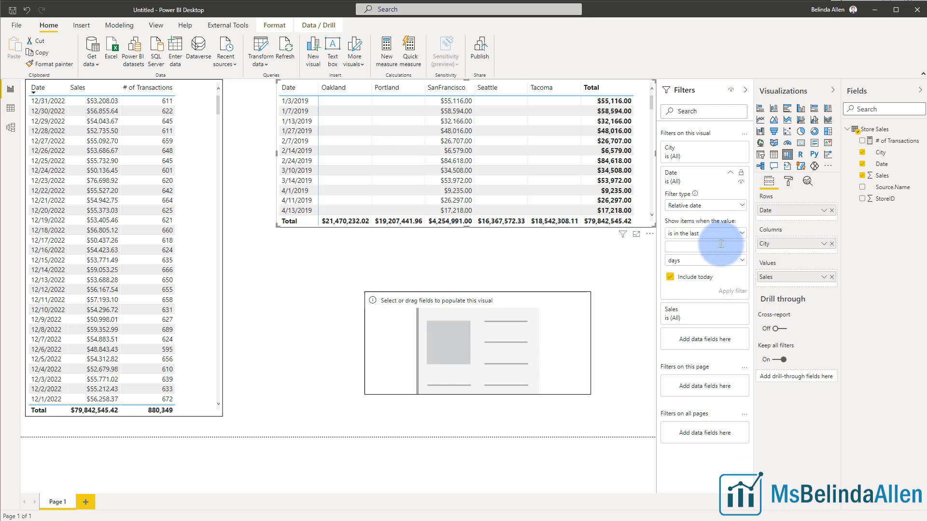
click(705, 233)
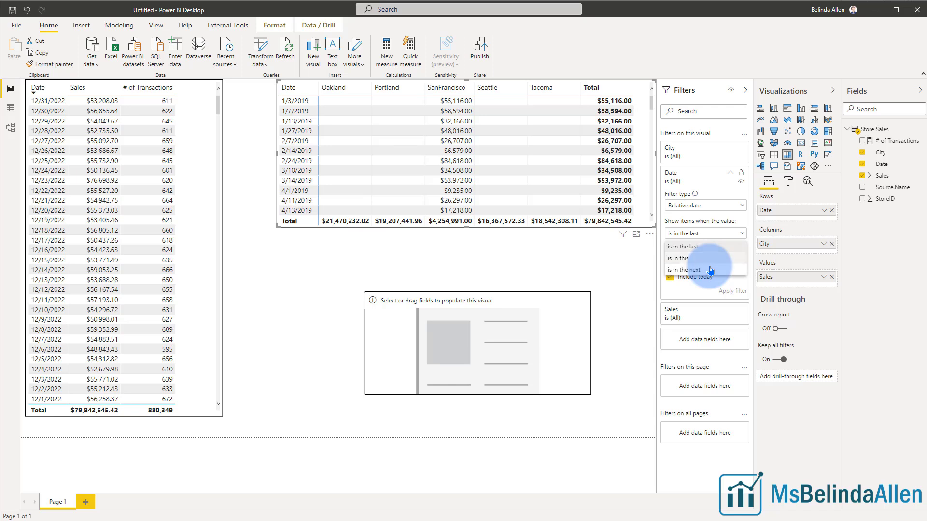
click(684, 246)
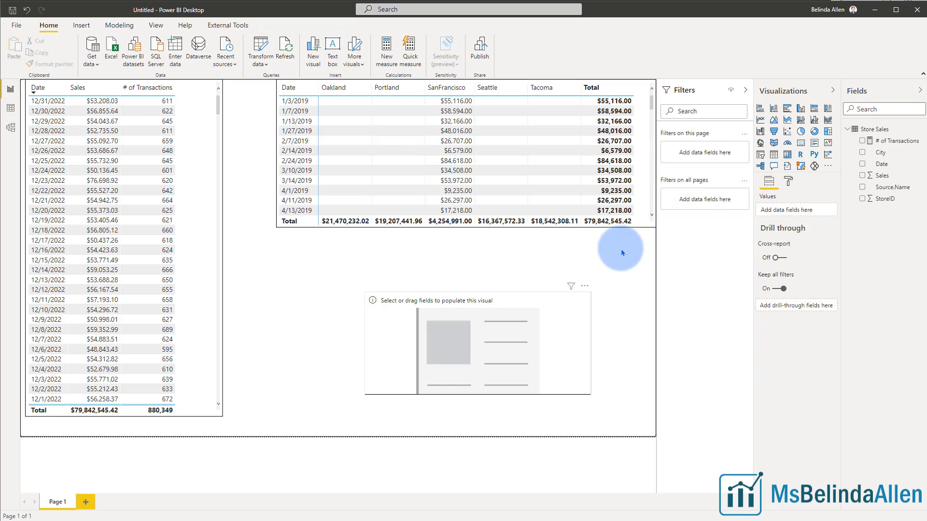
mouse_move(879, 164)
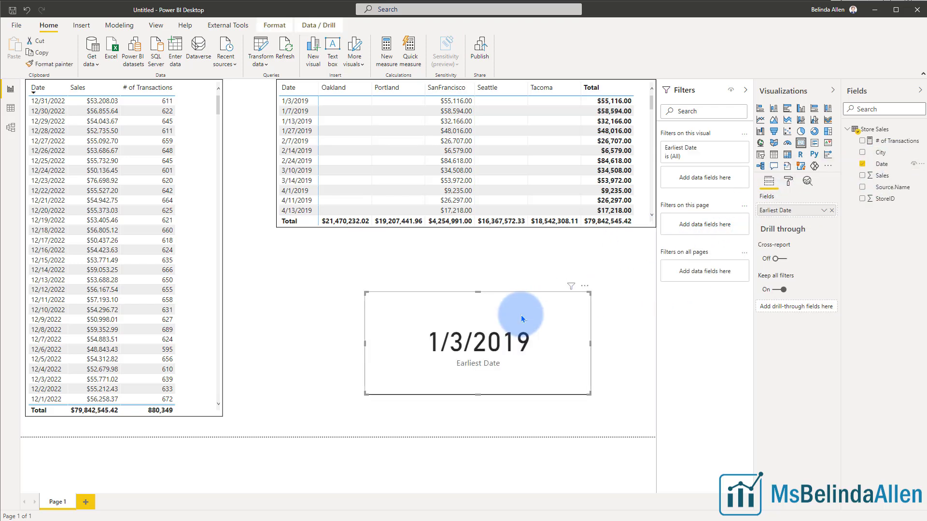
mouse_move(727, 246)
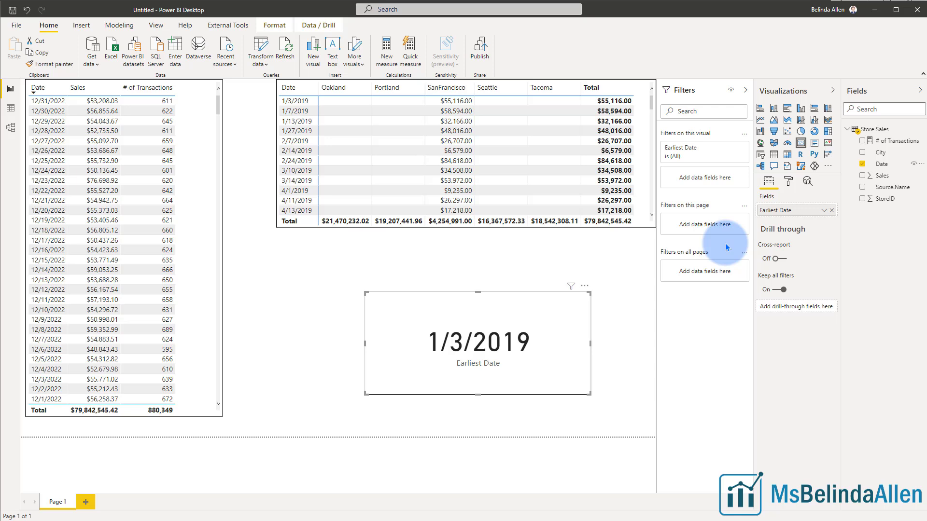
Step: Make the card show the Latest date, 12/31/2022, renamed 'Last Date with Data'
click(823, 211)
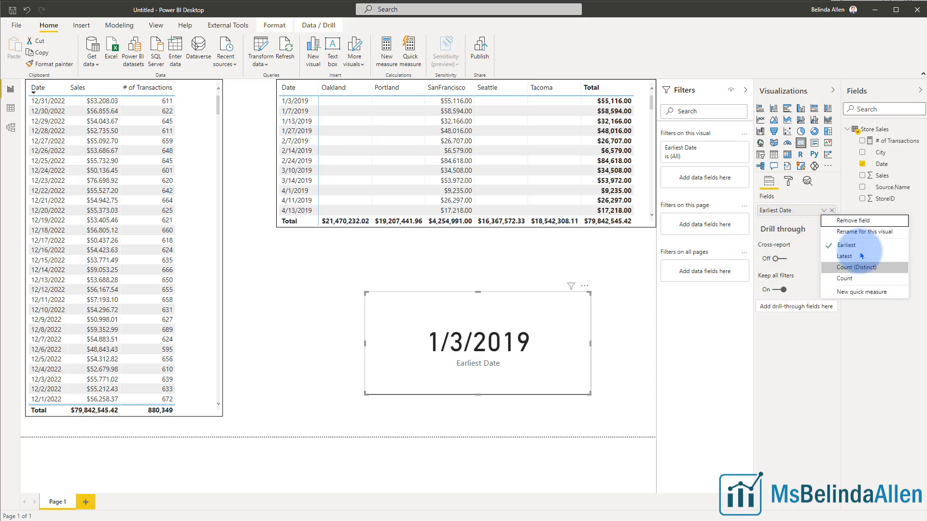
mouse_move(860, 257)
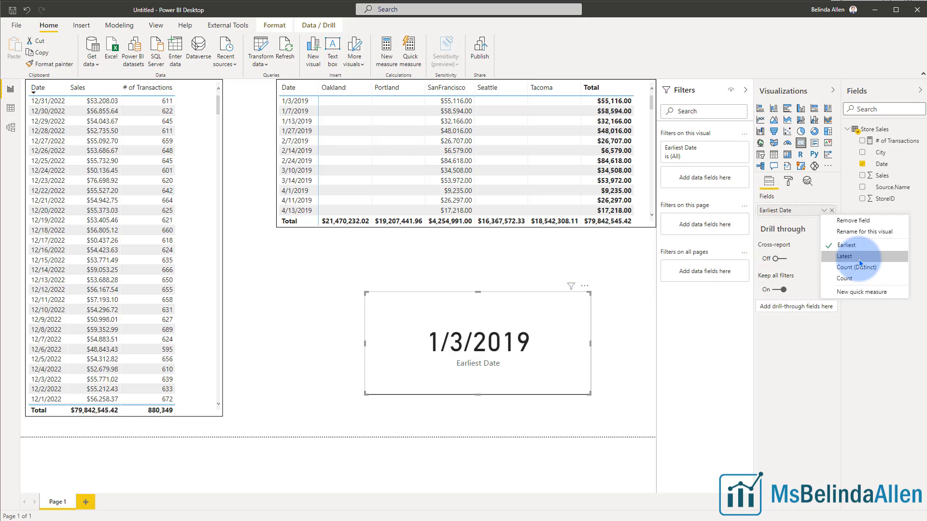
click(844, 256)
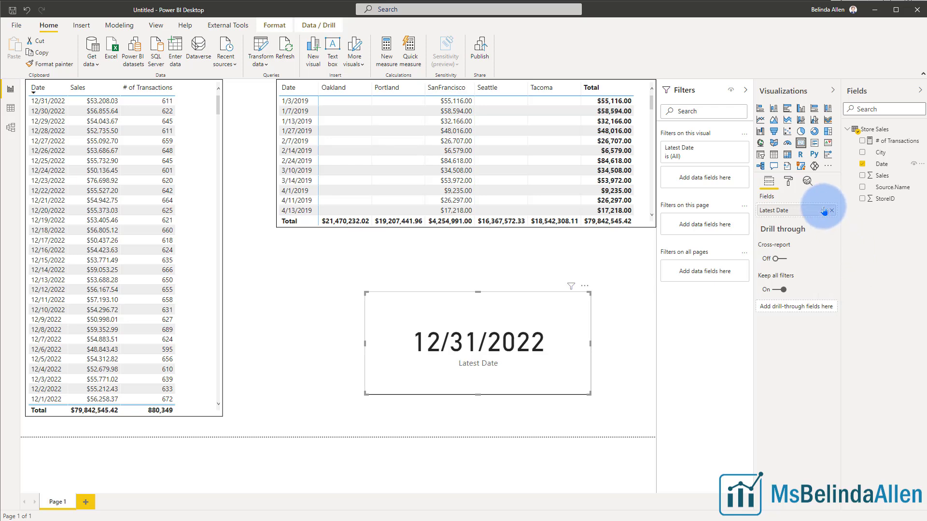
click(821, 211)
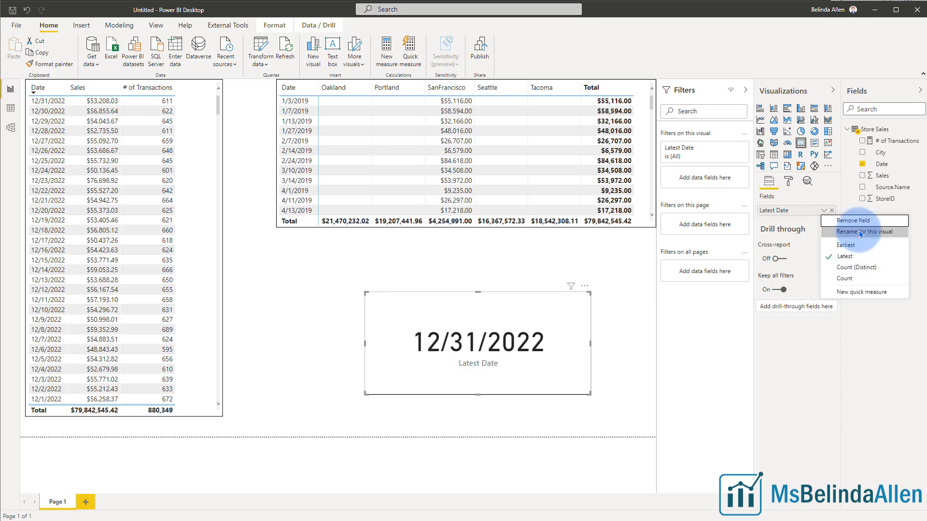
click(863, 232)
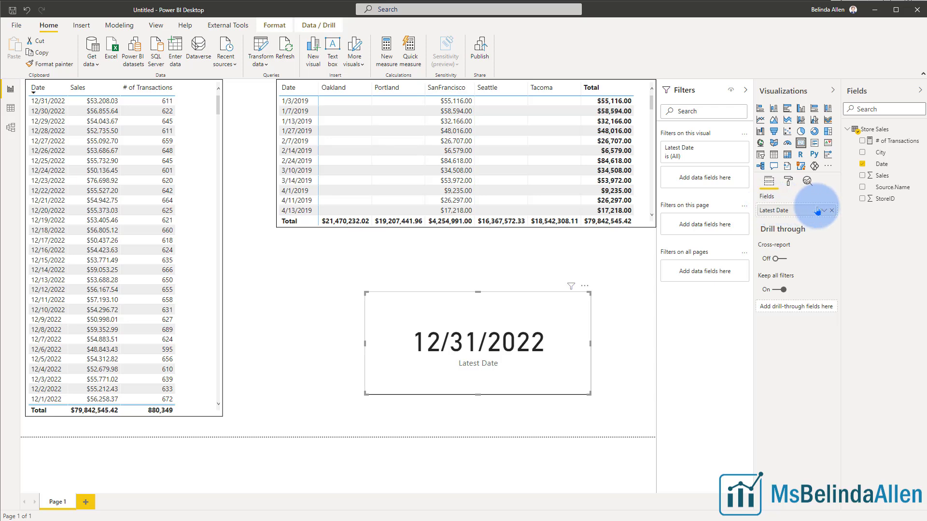
click(818, 211)
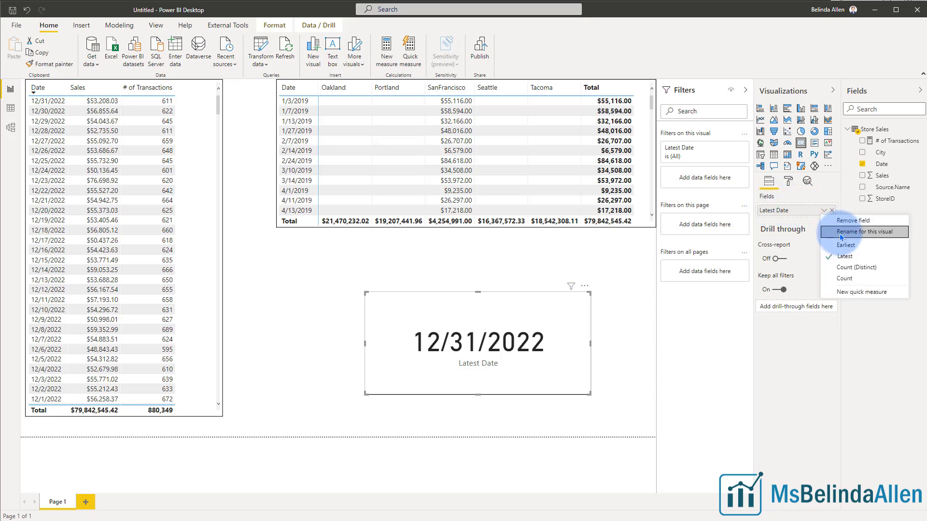
click(863, 232)
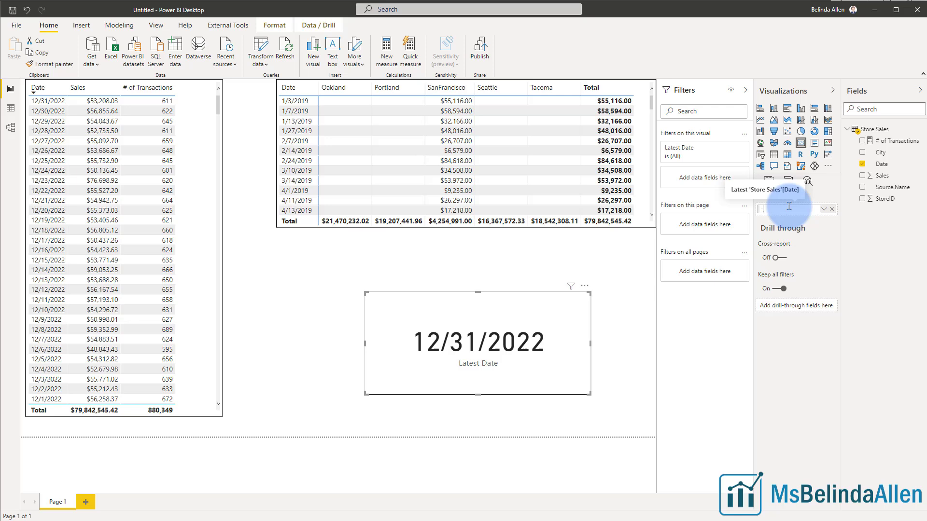
text(Last Date with D)
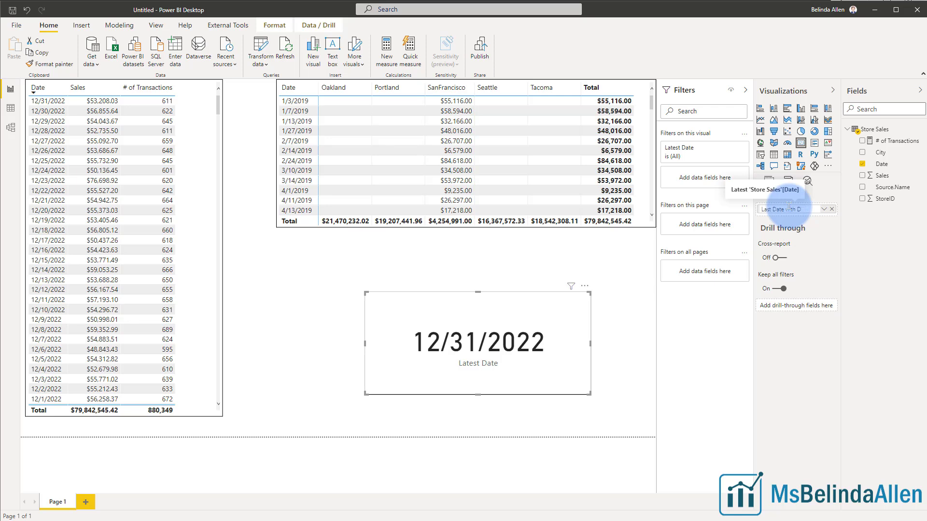
click(790, 210)
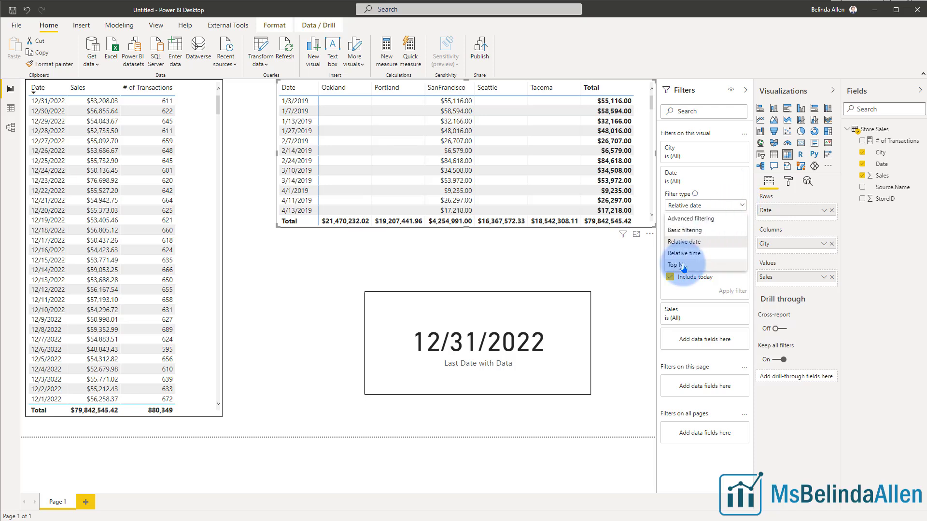
Step: Set the matrix Date filter to Top N, keeping 1 date by Latest Date
click(676, 265)
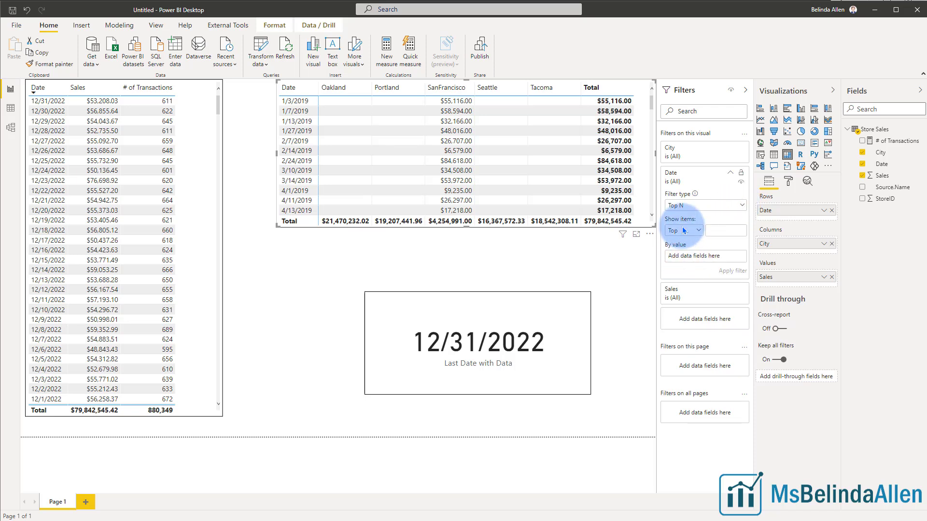
click(684, 230)
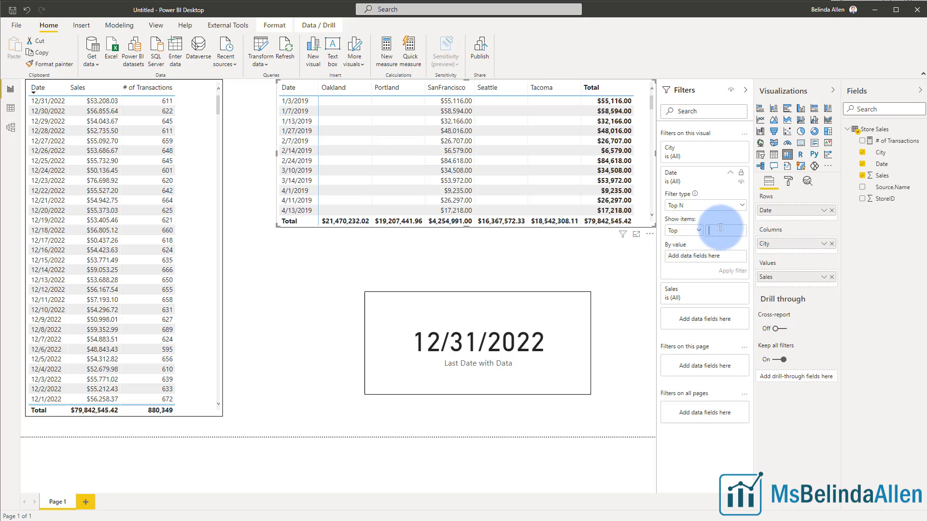
text(1)
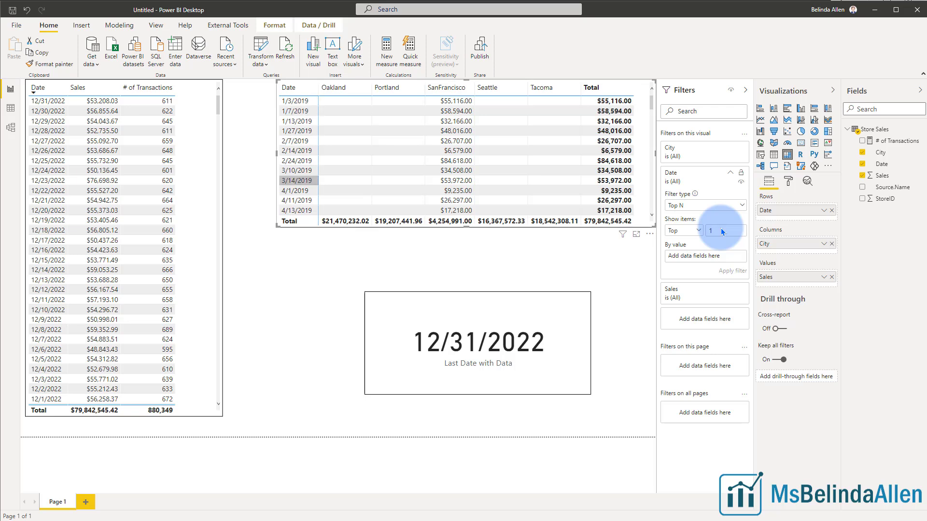
mouse_move(700, 265)
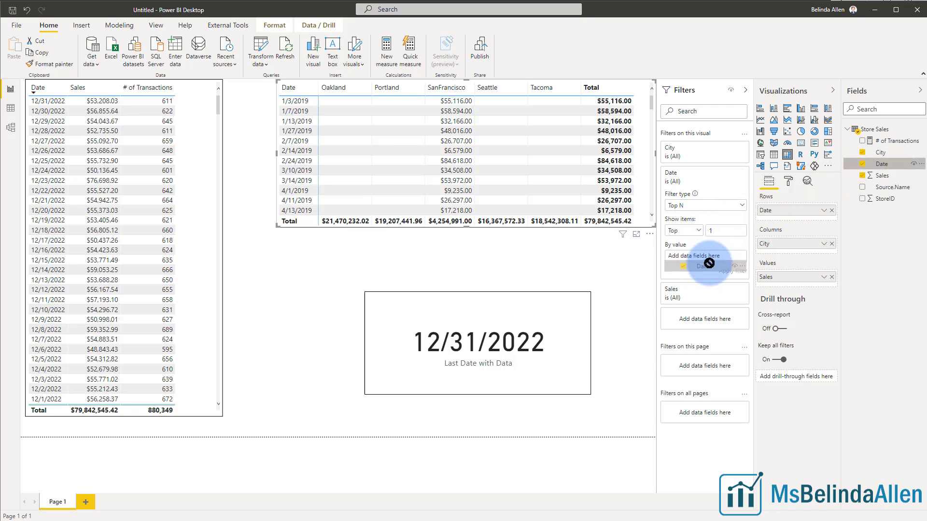
click(703, 256)
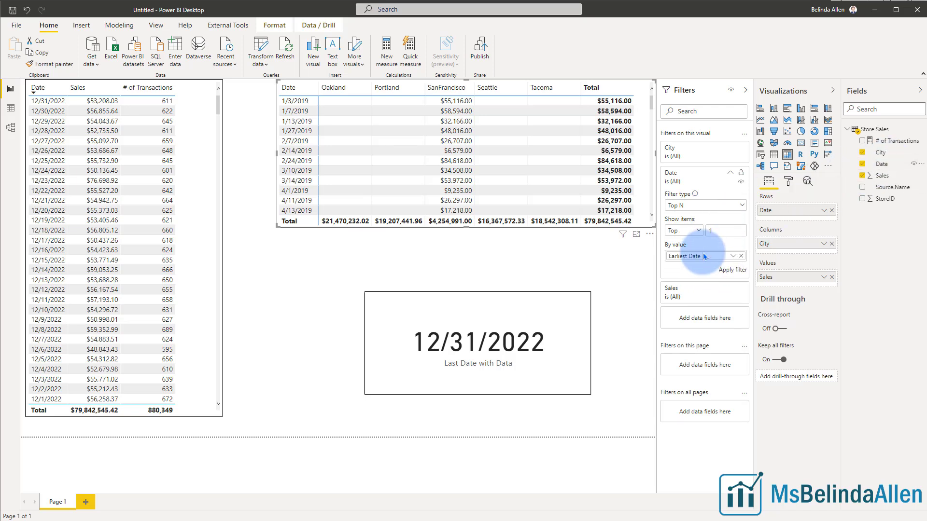
click(731, 255)
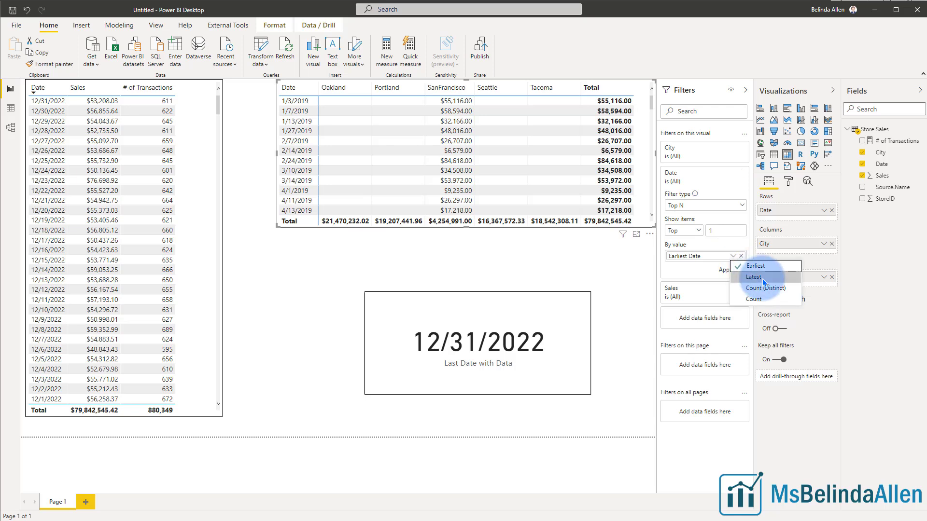
click(754, 277)
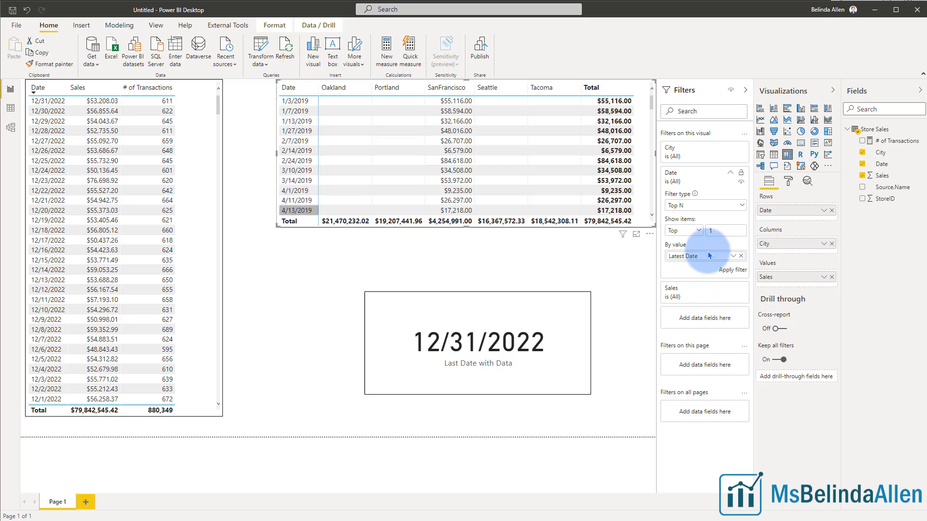
click(715, 231)
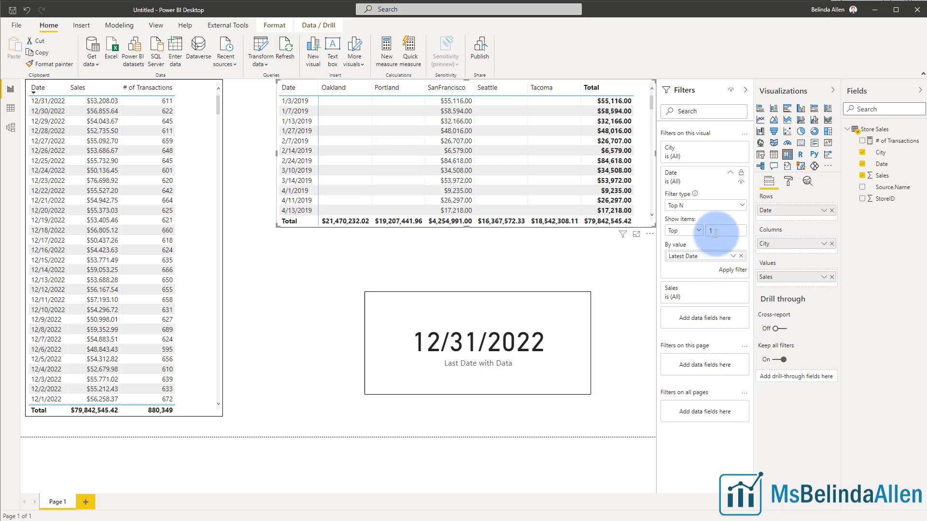
Step: Change the Top N count to 7, showing sales for 12/25–12/31/2022
click(732, 270)
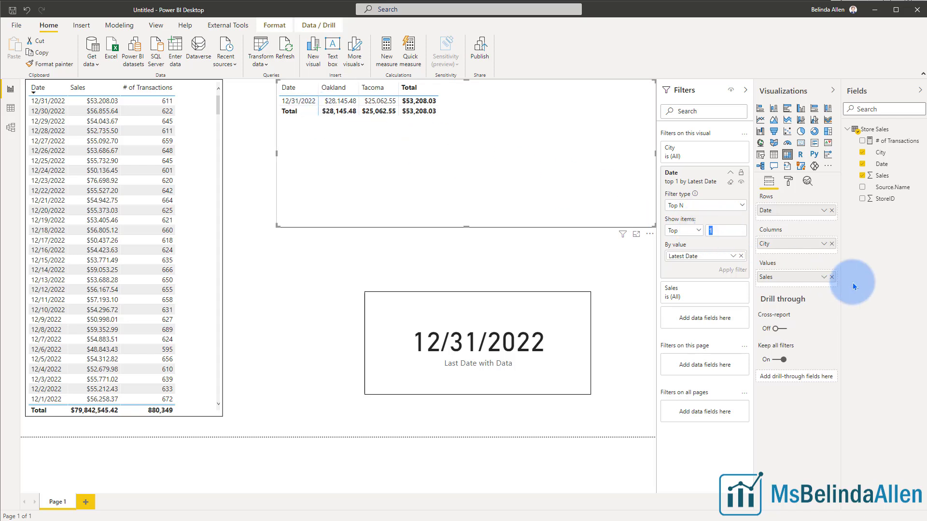
text(7)
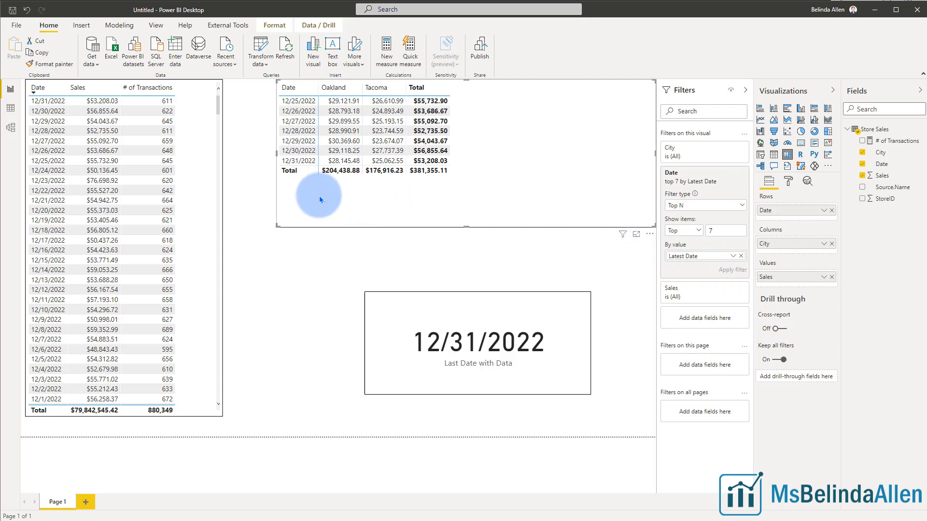
mouse_move(473, 238)
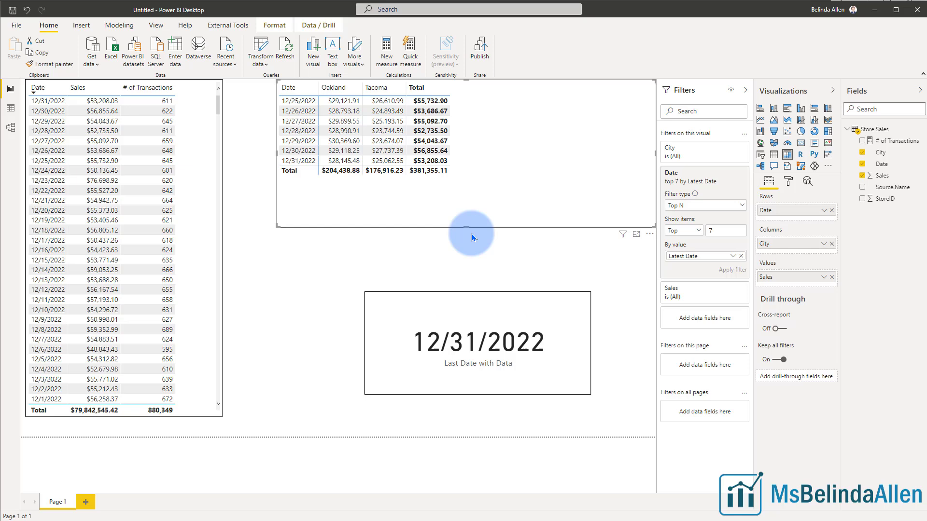